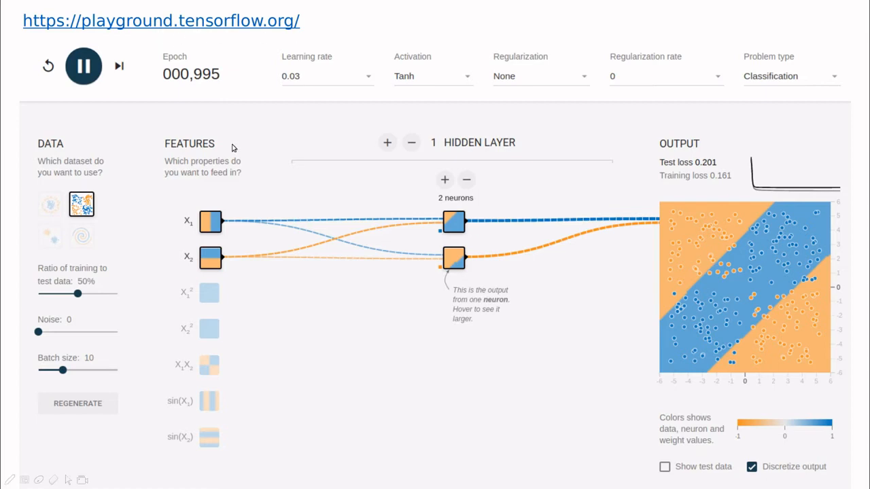
pyautogui.moveTo(343, 254)
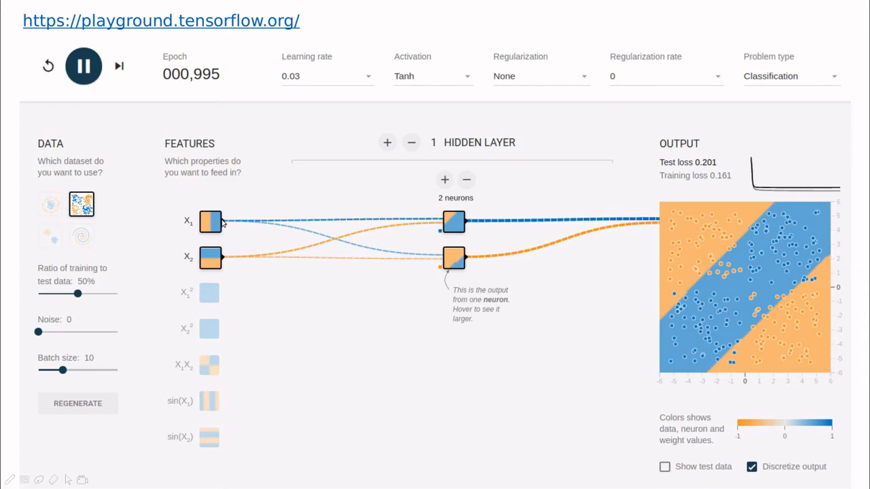
pyautogui.moveTo(589, 190)
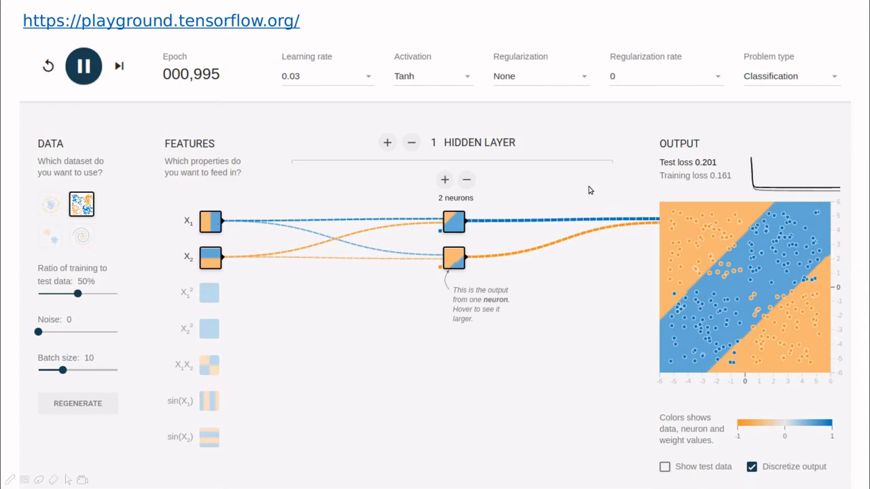
pyautogui.moveTo(727, 246)
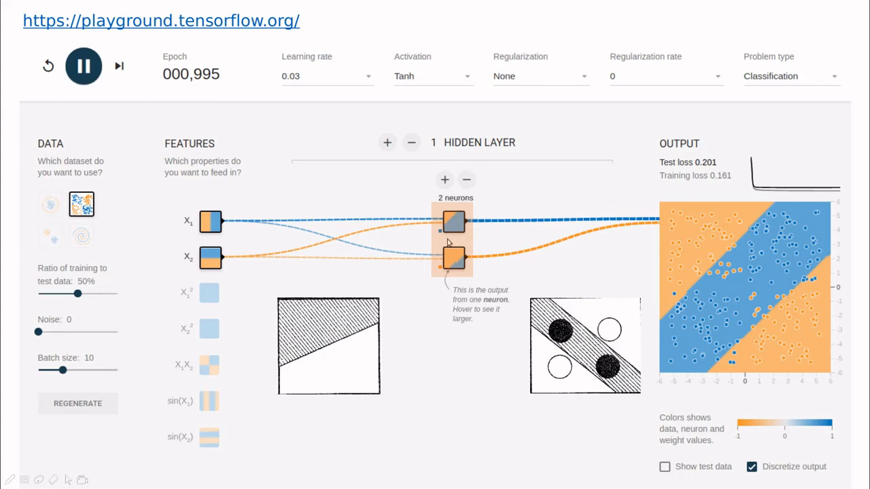
pyautogui.moveTo(476, 223)
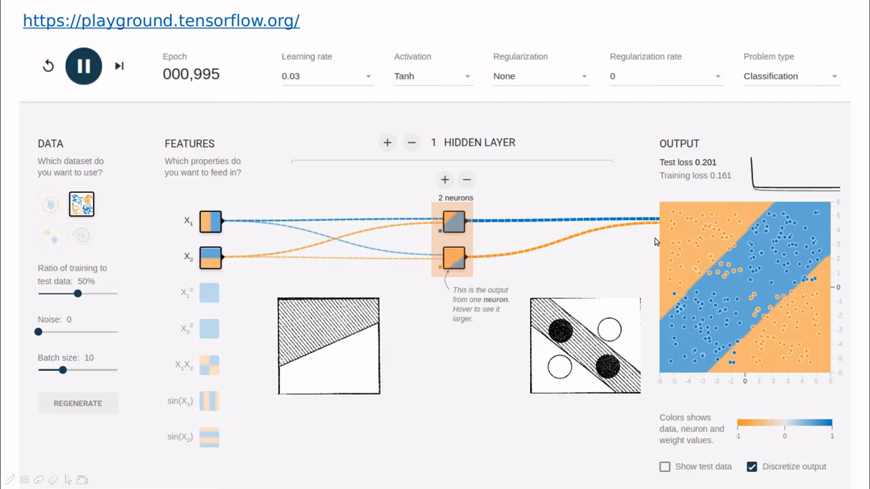
# Advance to the three-neuron network slide, where training loss reaches 0.043 after 1,450 epochs
pyautogui.click(444, 179)
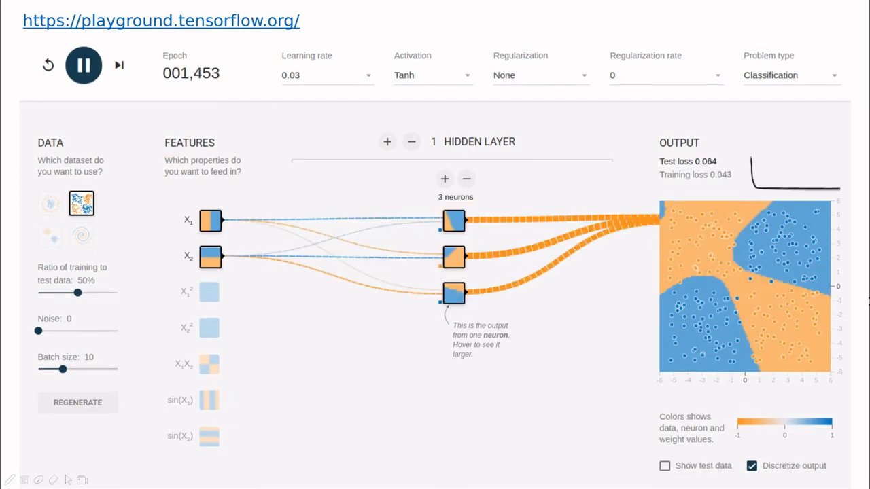
pyautogui.moveTo(578, 345)
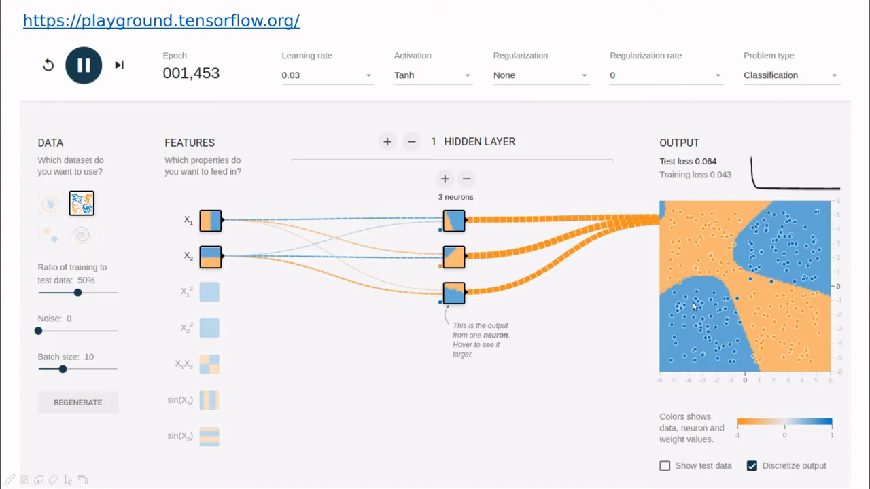
pyautogui.moveTo(687, 275)
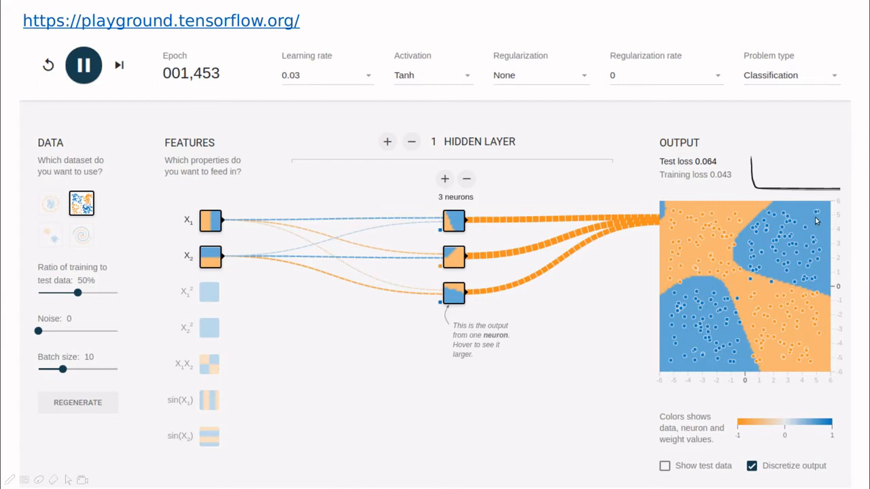
pyautogui.moveTo(744, 204)
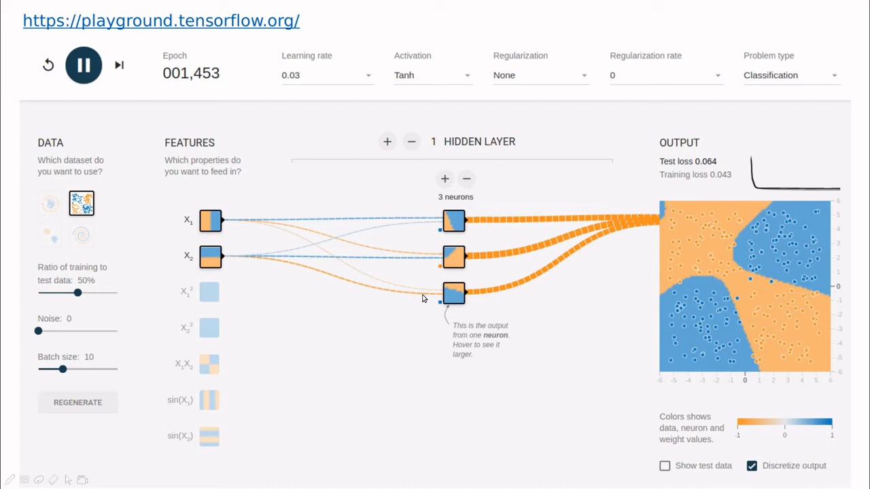
pyautogui.moveTo(234, 194)
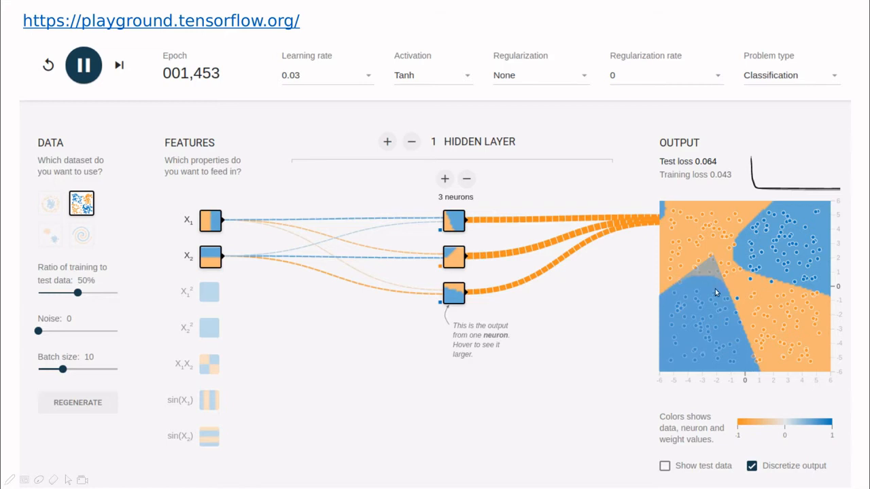
pyautogui.moveTo(574, 307)
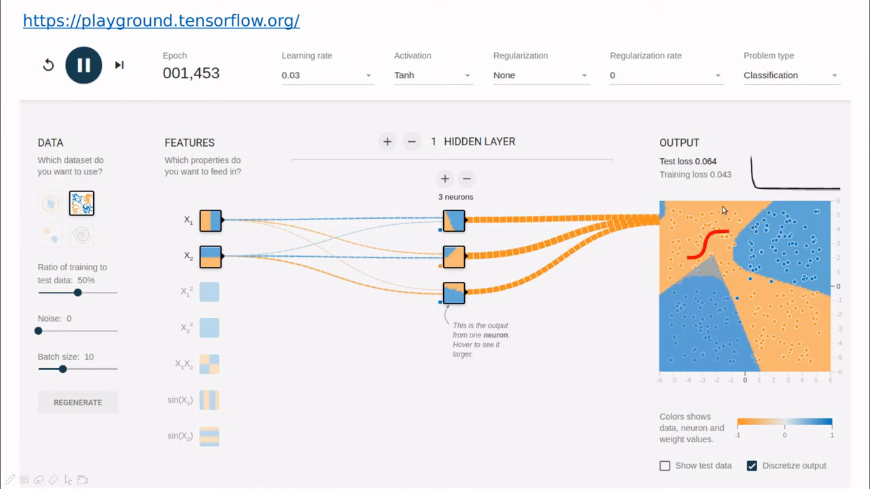
pyautogui.moveTo(440, 217)
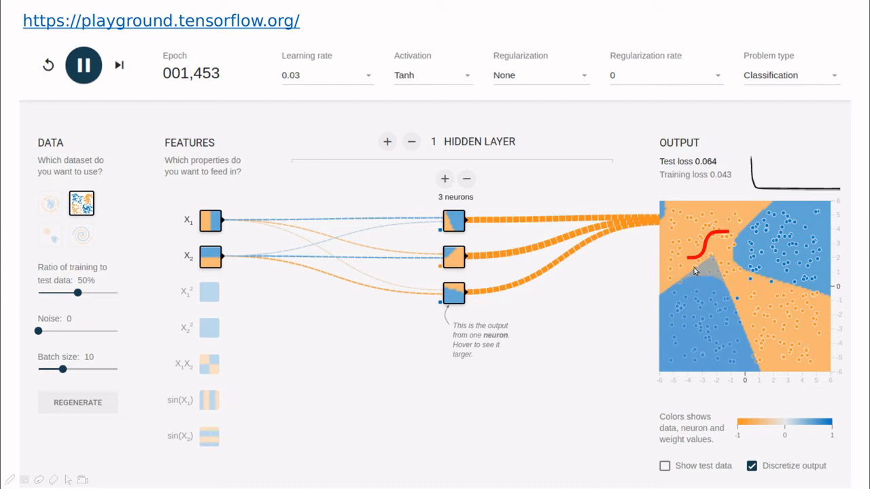
pyautogui.moveTo(718, 280)
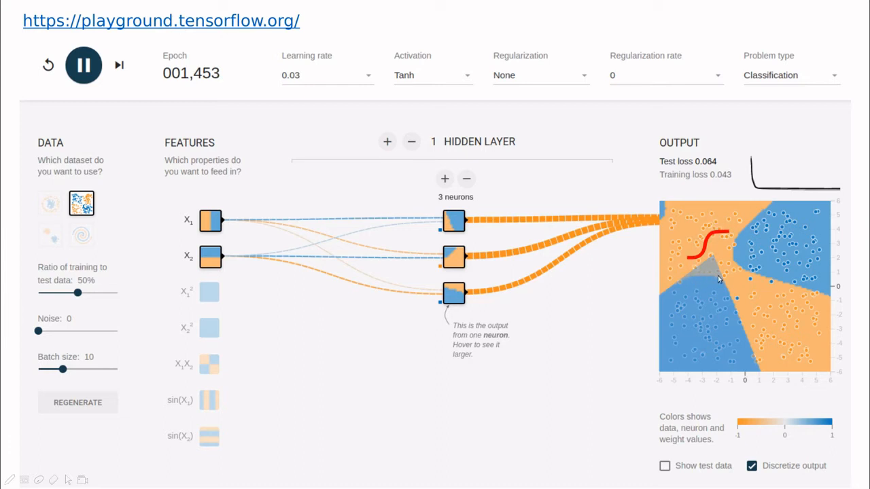
pyautogui.moveTo(708, 248)
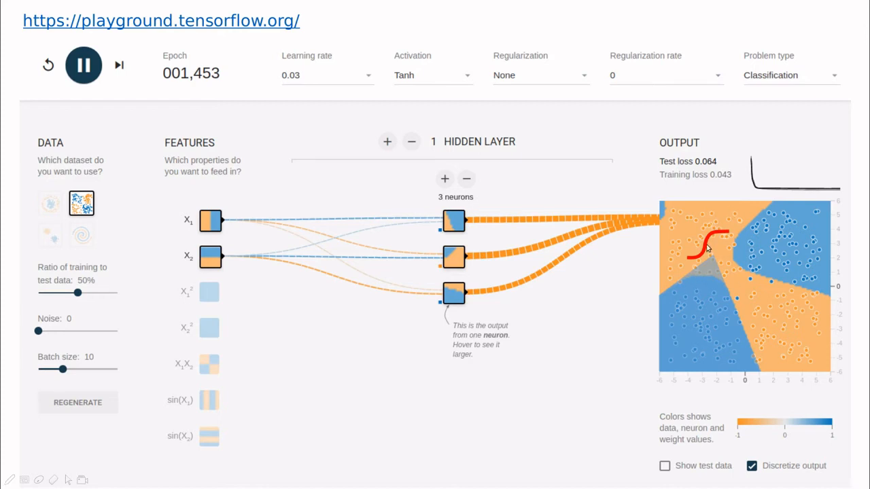
pyautogui.moveTo(707, 263)
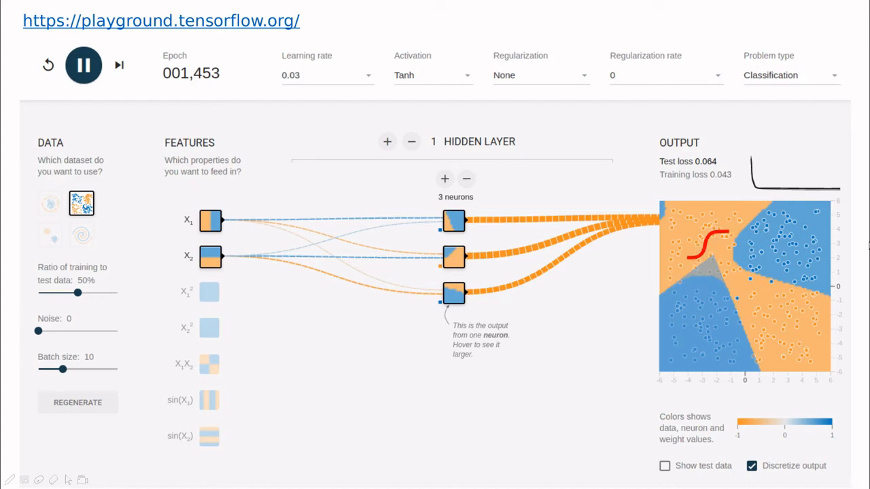
# Advance to the four-neuron hidden layer slide, showing test loss 0.016 by epoch 490
pyautogui.click(444, 178)
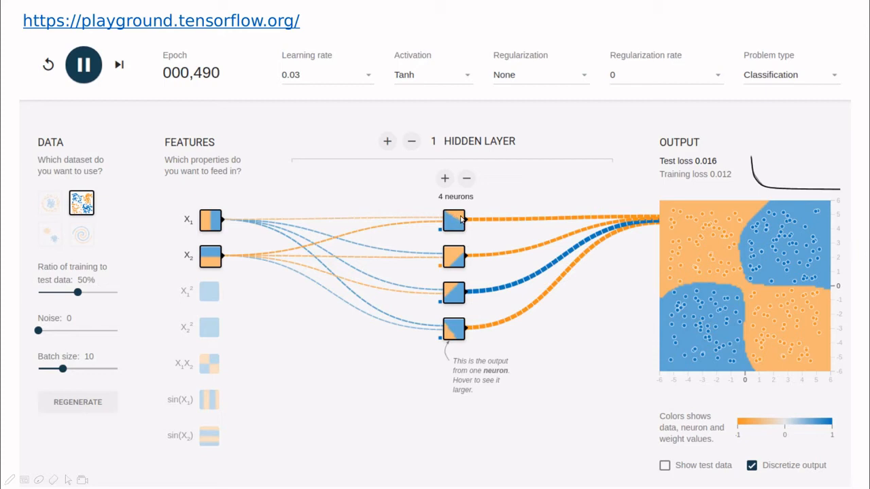
pyautogui.moveTo(451, 261)
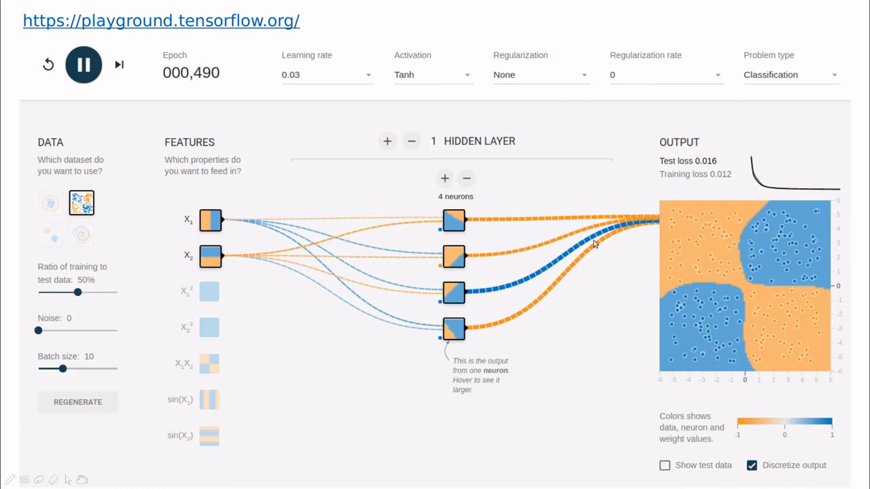
pyautogui.moveTo(472, 321)
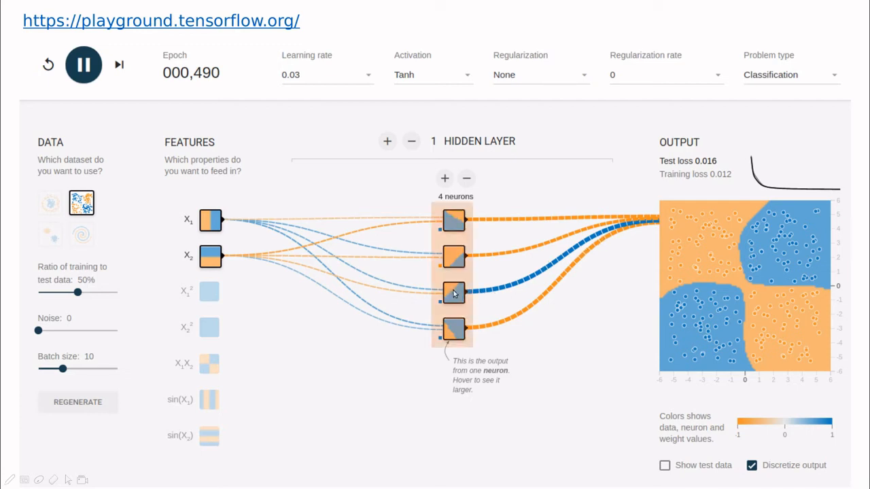
pyautogui.moveTo(453, 293)
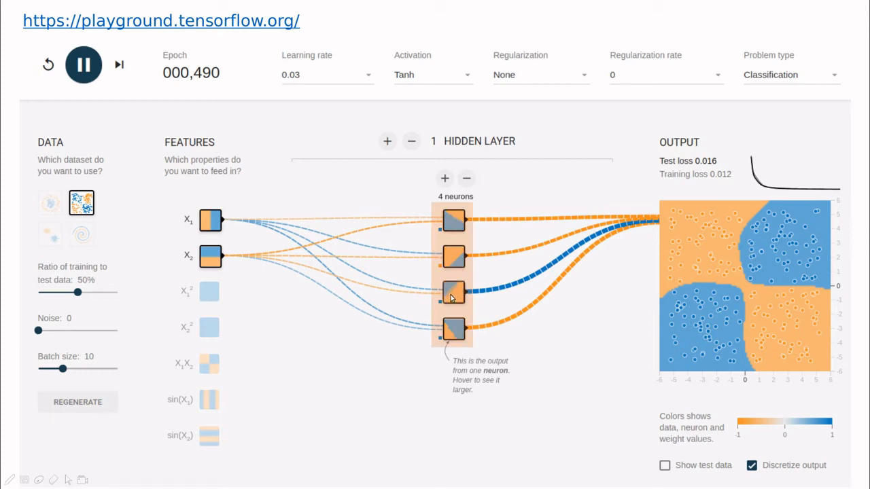
pyautogui.moveTo(434, 237)
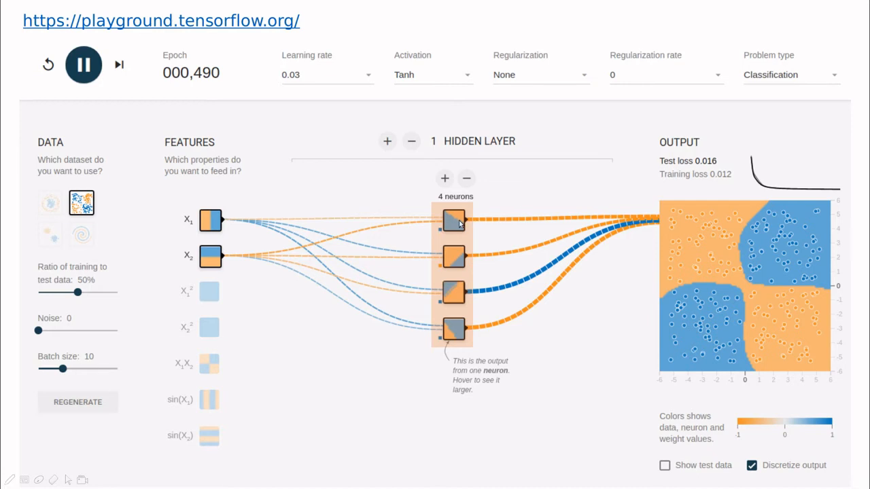
pyautogui.moveTo(475, 275)
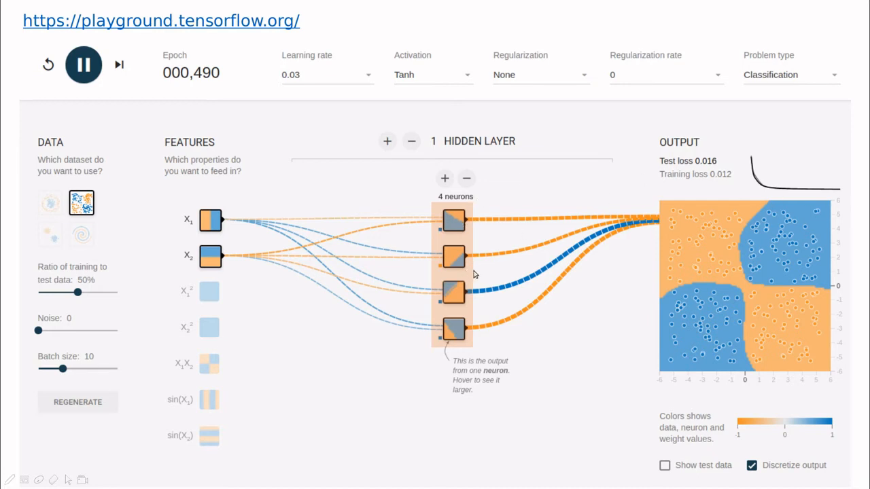
pyautogui.moveTo(490, 314)
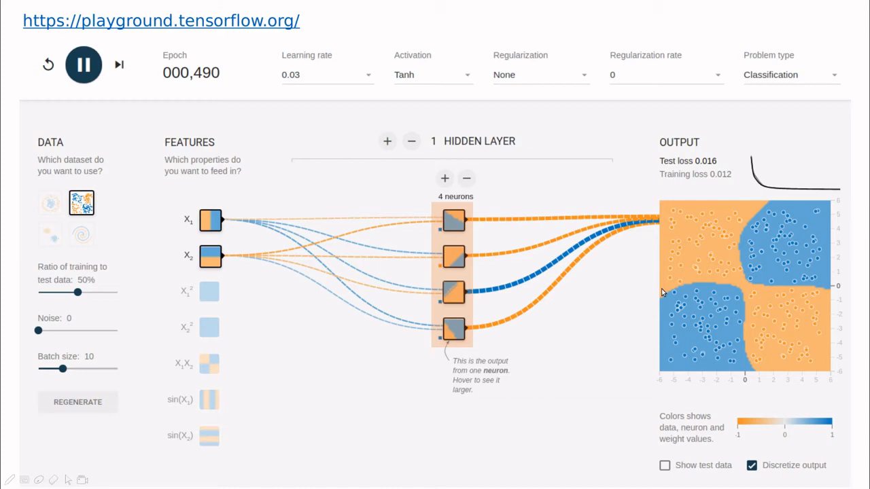
pyautogui.moveTo(444, 248)
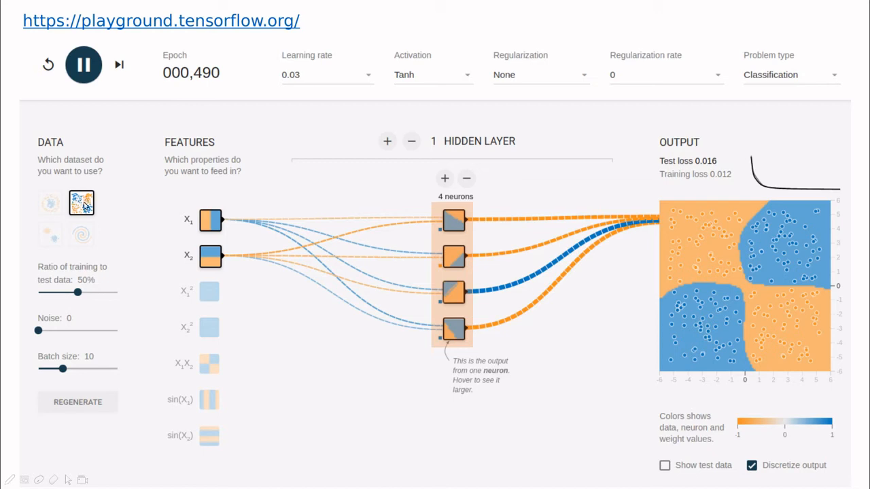
pyautogui.moveTo(97, 201)
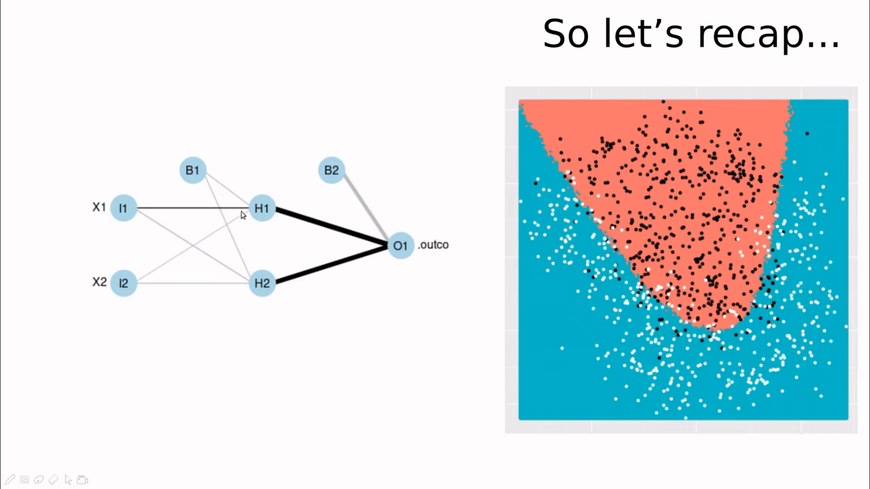
pyautogui.moveTo(509, 115)
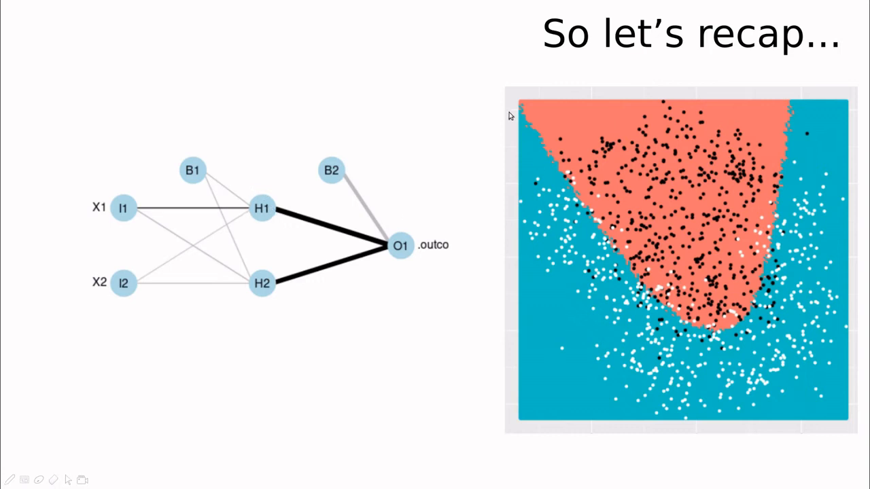
pyautogui.moveTo(518, 111)
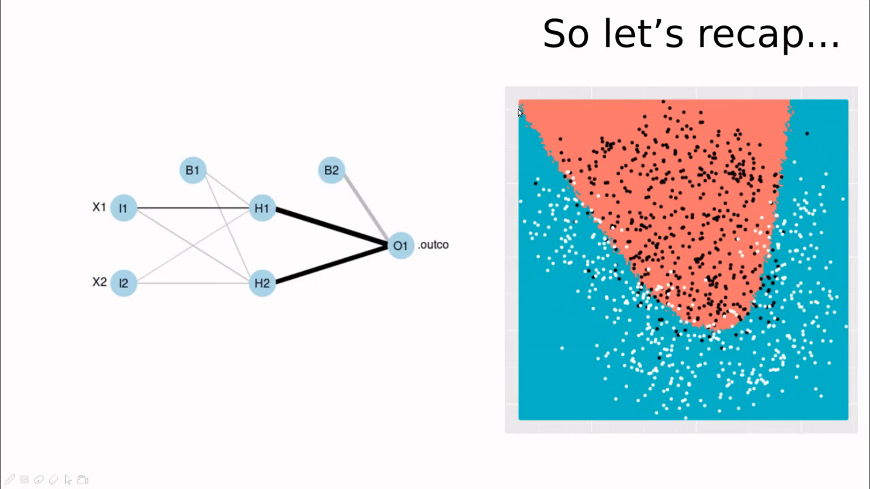
pyautogui.moveTo(527, 110)
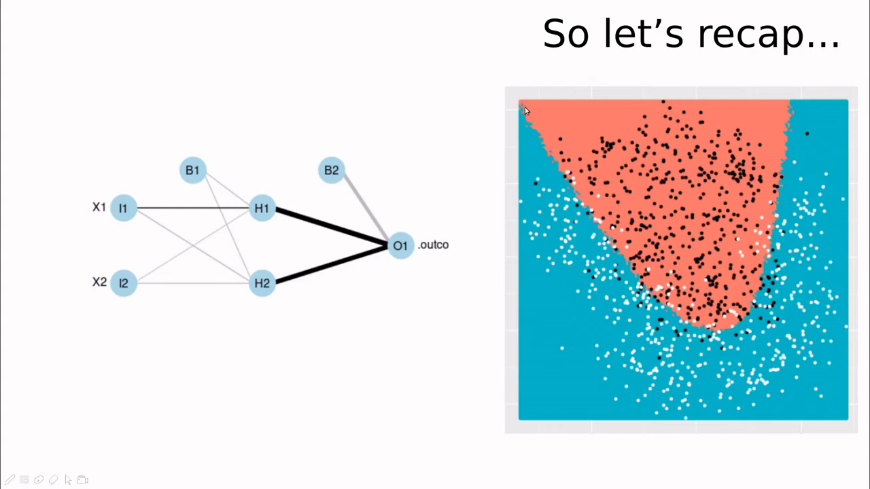
pyautogui.moveTo(566, 182)
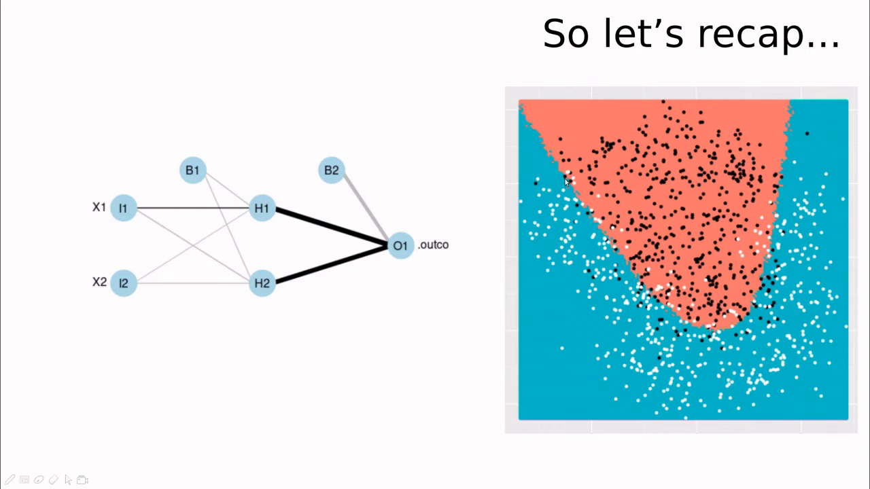
pyautogui.moveTo(727, 365)
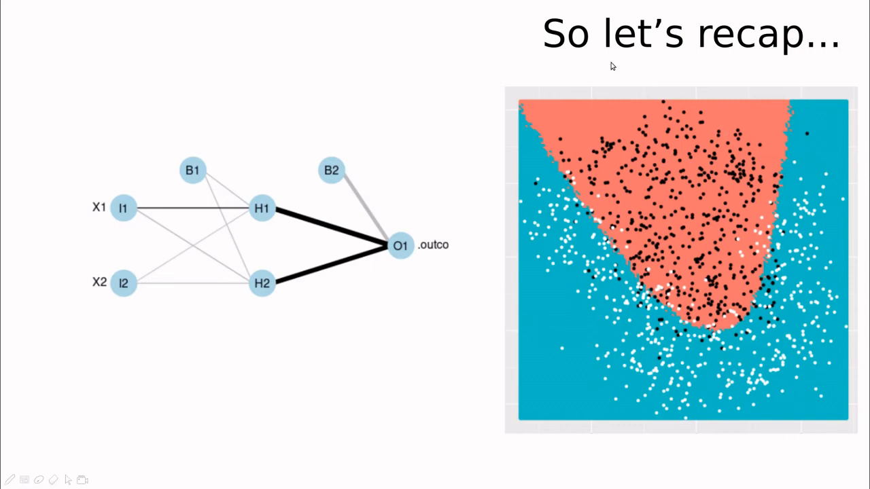
pyautogui.moveTo(628, 314)
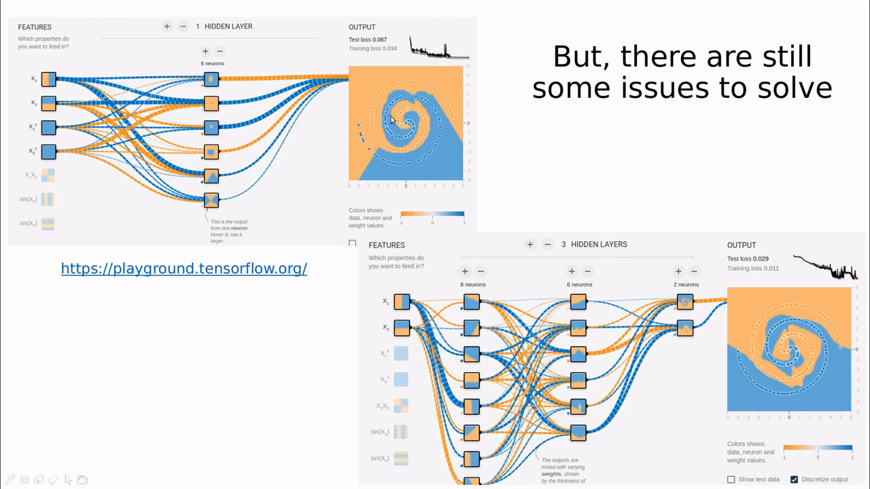
pyautogui.moveTo(499, 150)
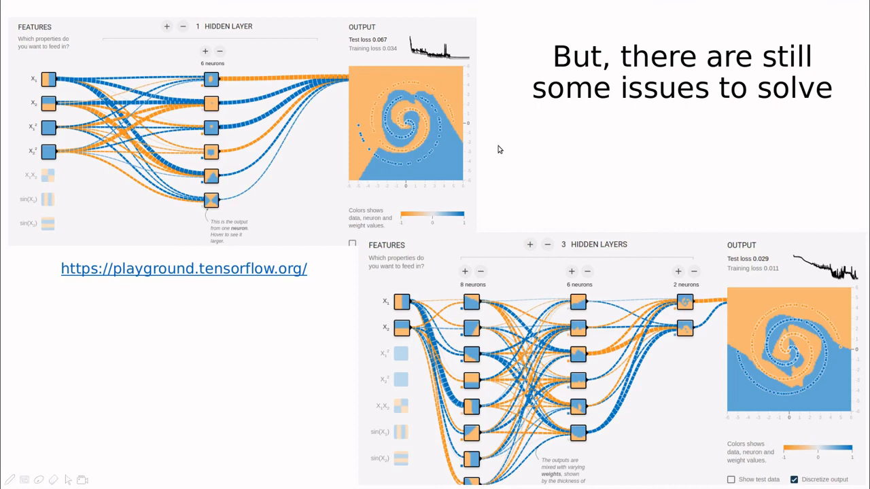
pyautogui.moveTo(814, 329)
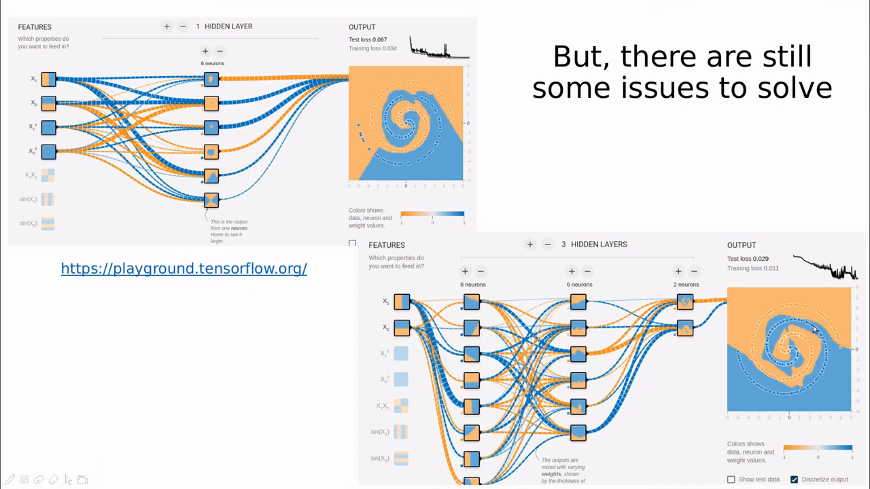
pyautogui.moveTo(745, 342)
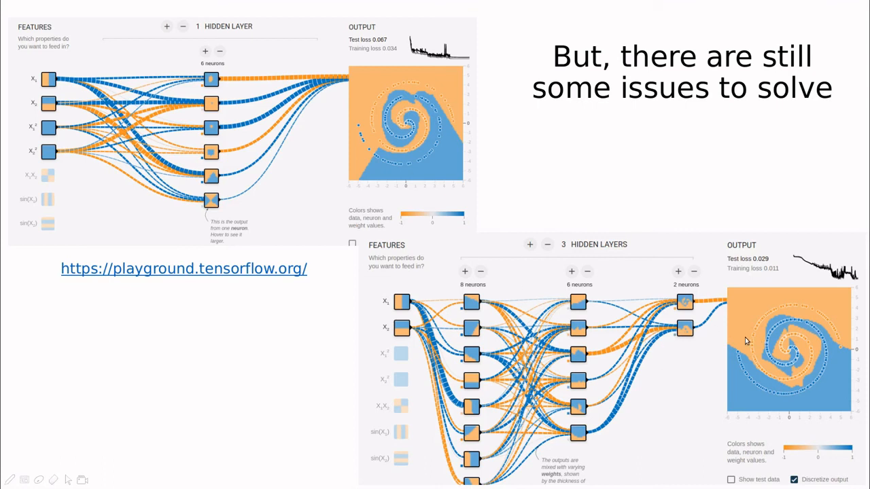
pyautogui.moveTo(604, 262)
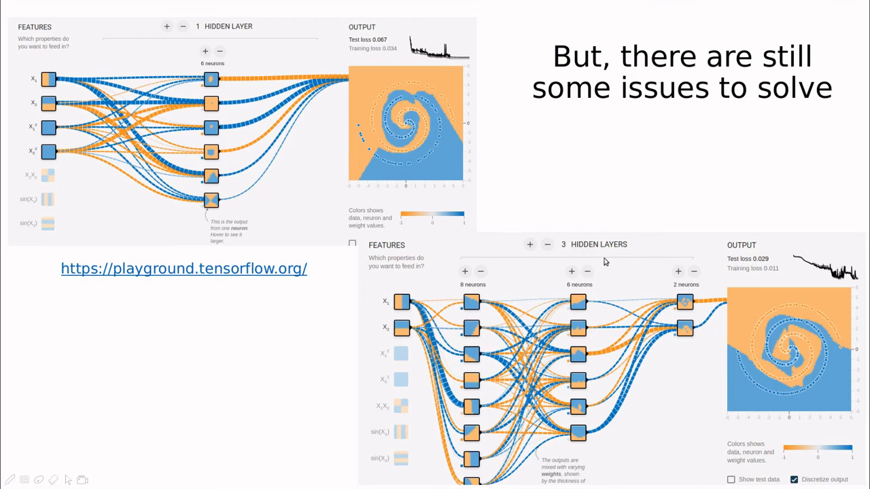
pyautogui.moveTo(499, 486)
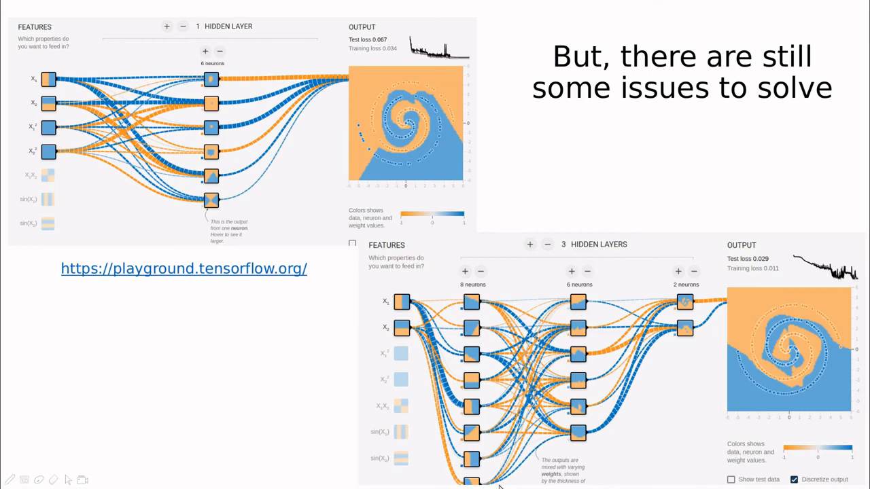
pyautogui.moveTo(724, 295)
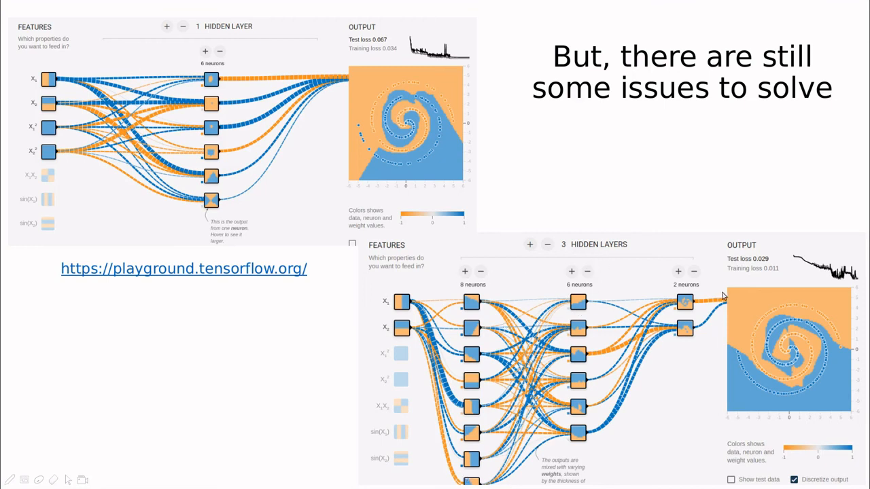
pyautogui.moveTo(642, 350)
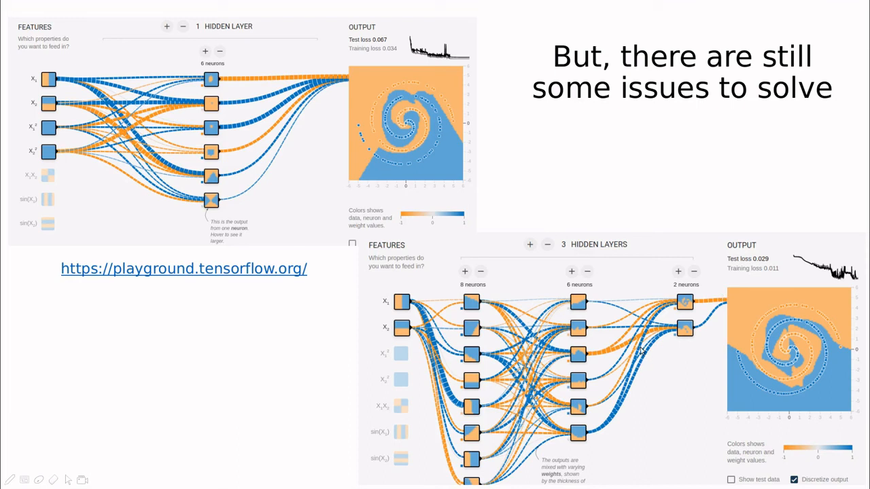
pyautogui.moveTo(420, 281)
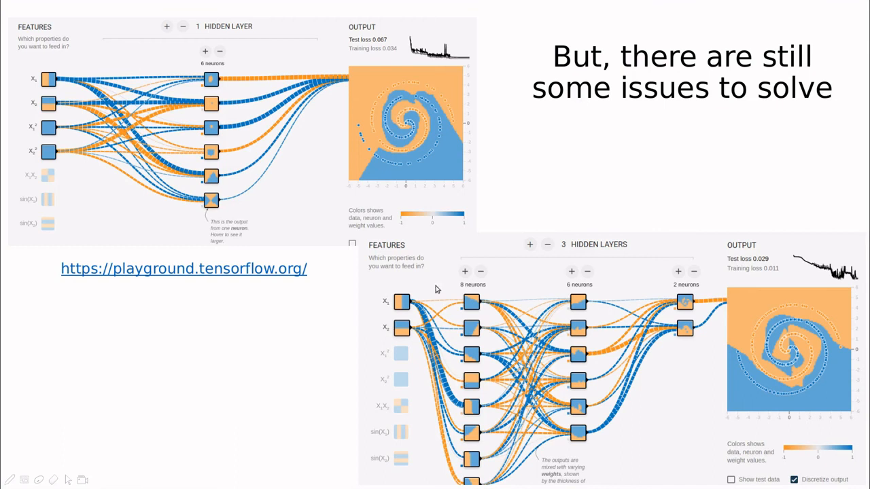
pyautogui.moveTo(473, 274)
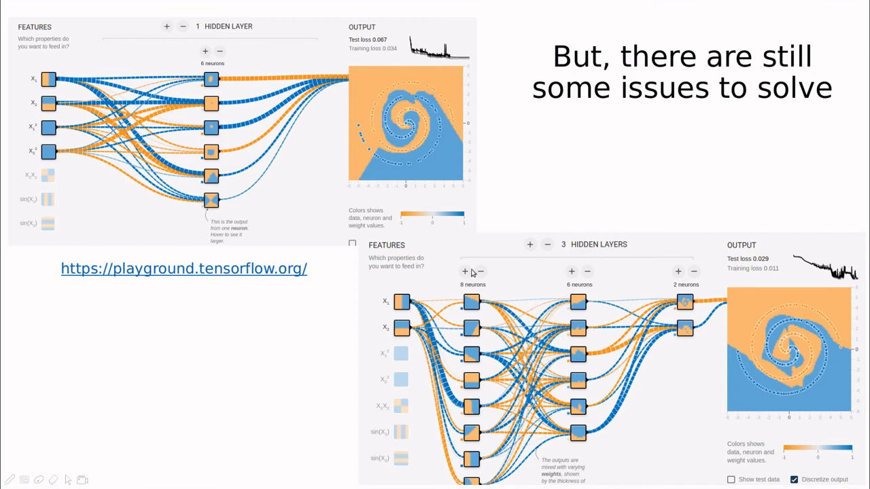
pyautogui.moveTo(604, 397)
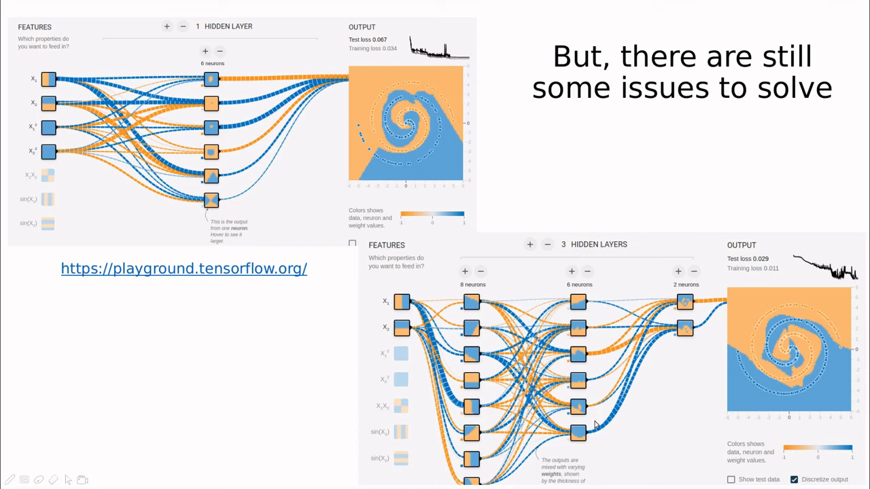
pyautogui.moveTo(578, 409)
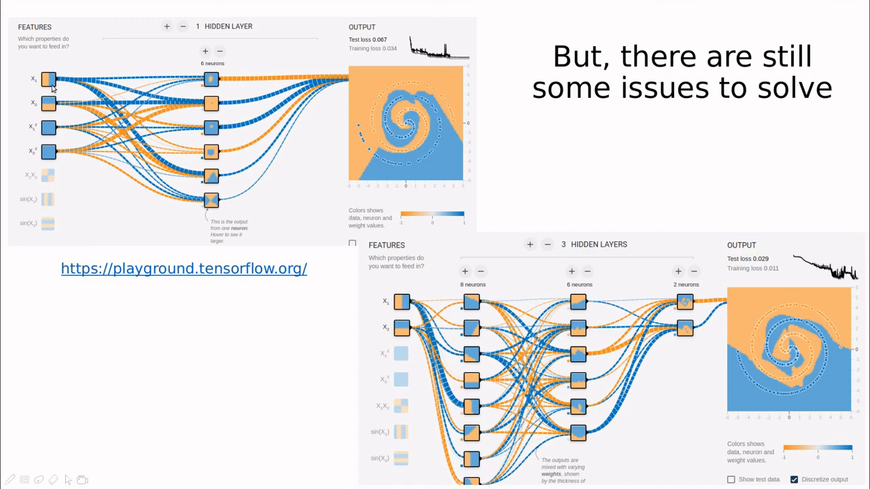
pyautogui.moveTo(49, 131)
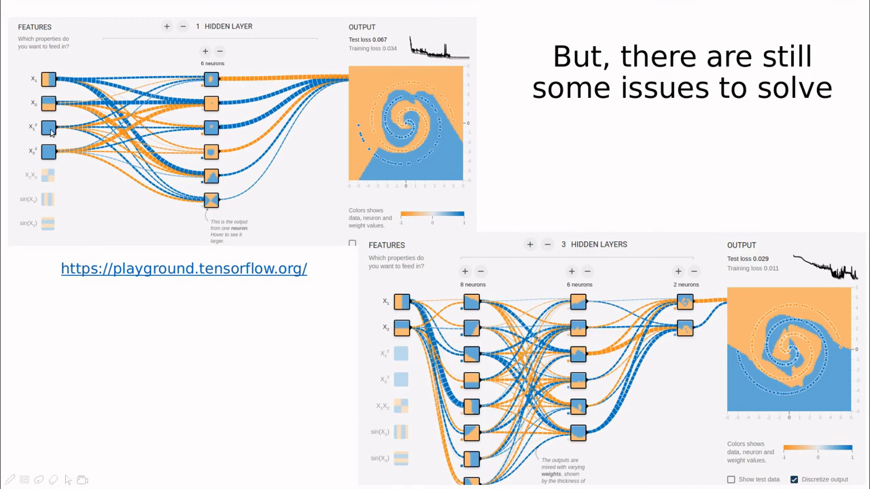
pyautogui.moveTo(172, 52)
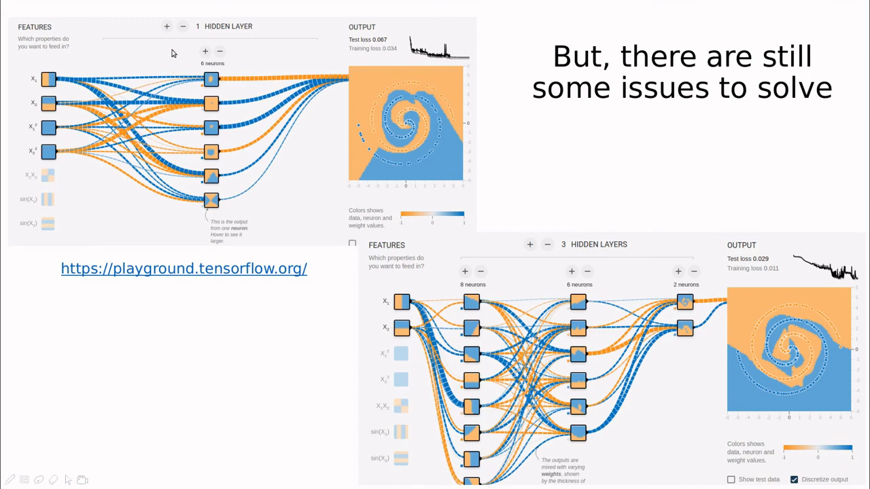
pyautogui.moveTo(197, 55)
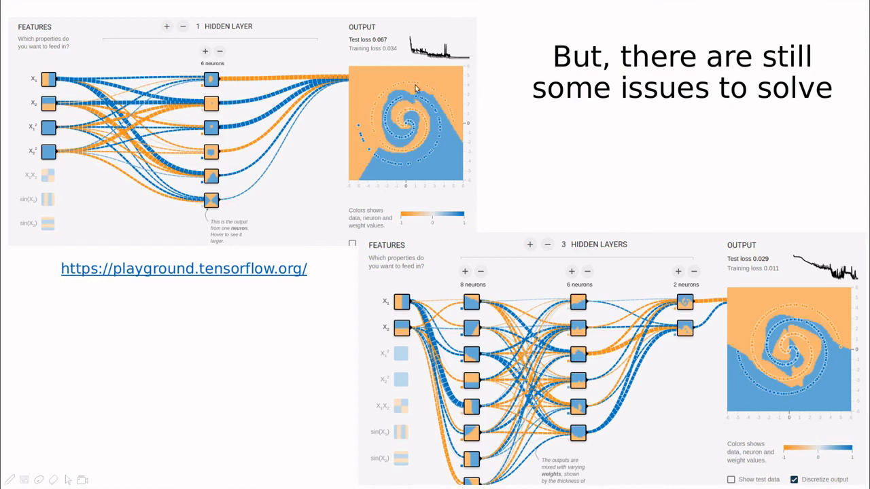
pyautogui.moveTo(201, 82)
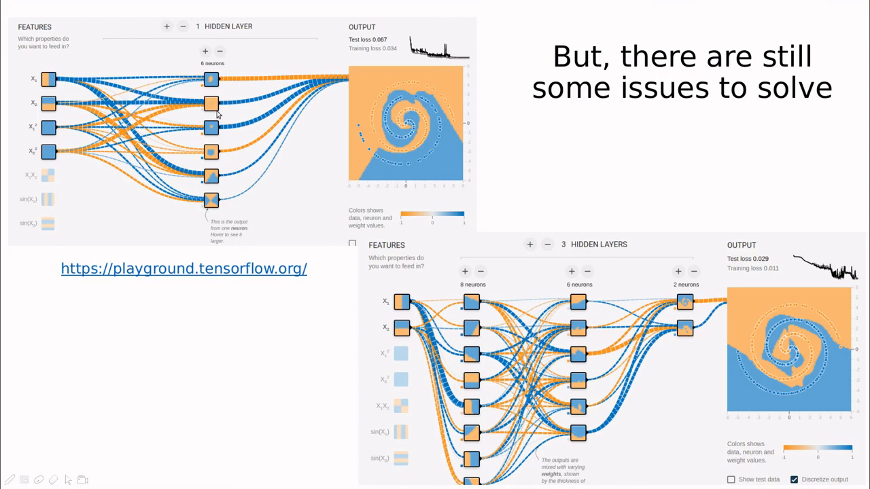
pyautogui.moveTo(214, 88)
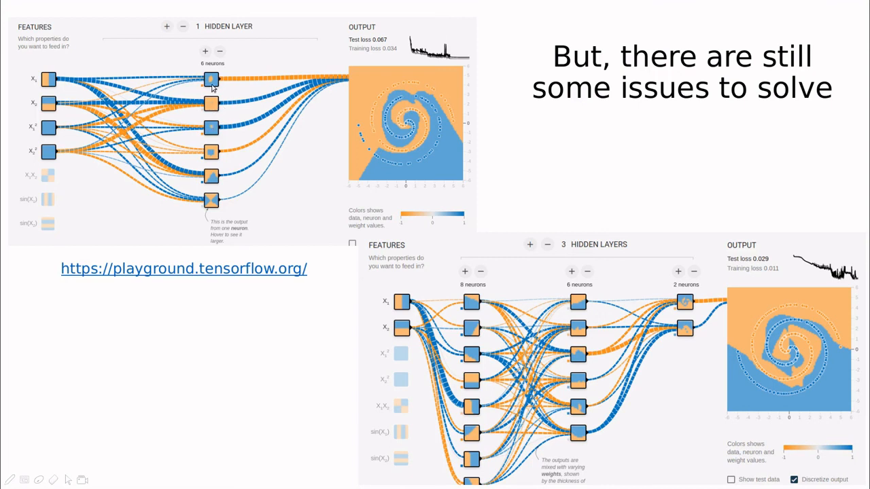
pyautogui.moveTo(195, 172)
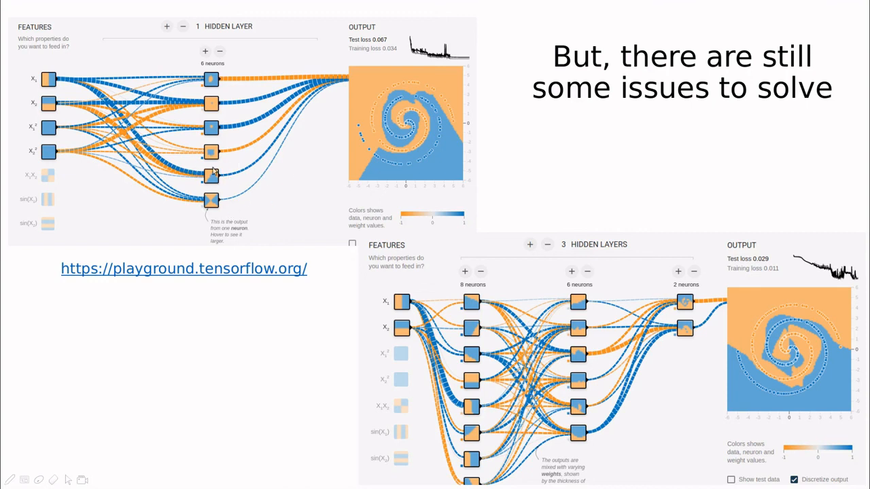
pyautogui.moveTo(358, 184)
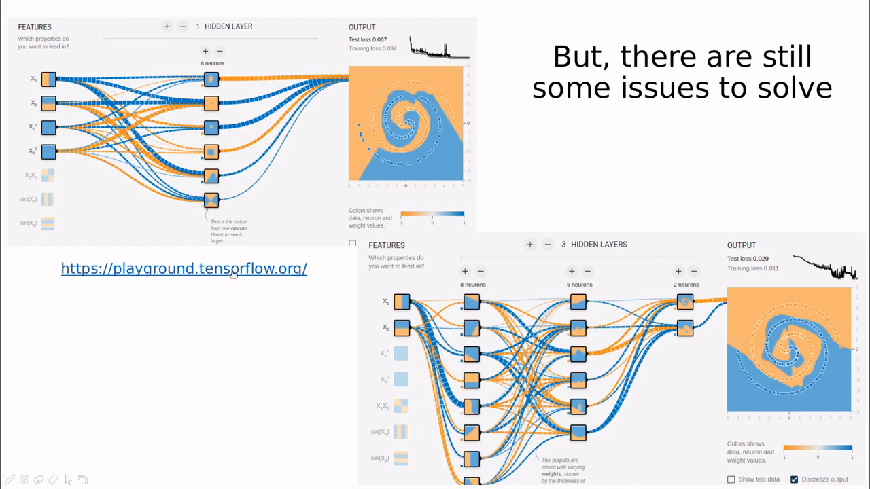
pyautogui.moveTo(292, 112)
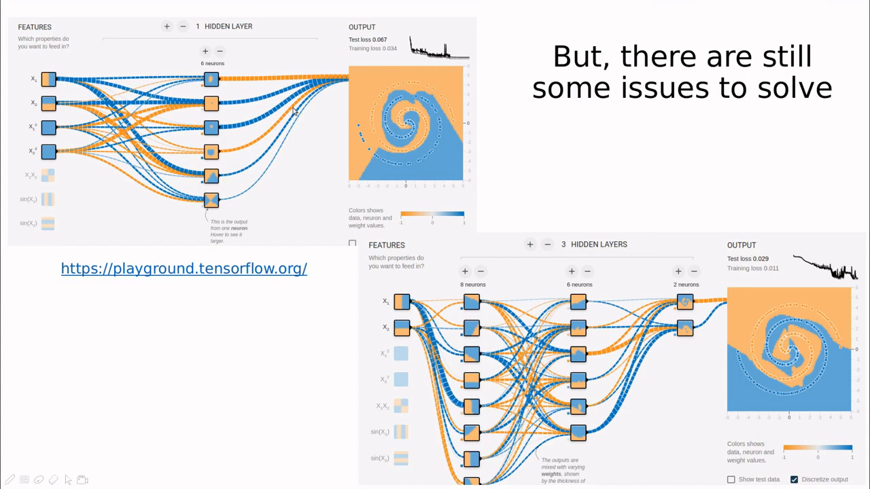
pyautogui.moveTo(180, 76)
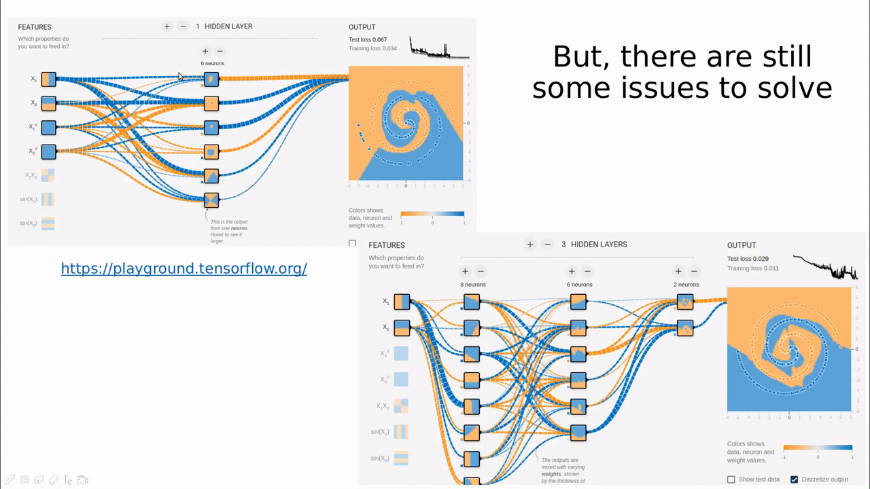
pyautogui.moveTo(228, 74)
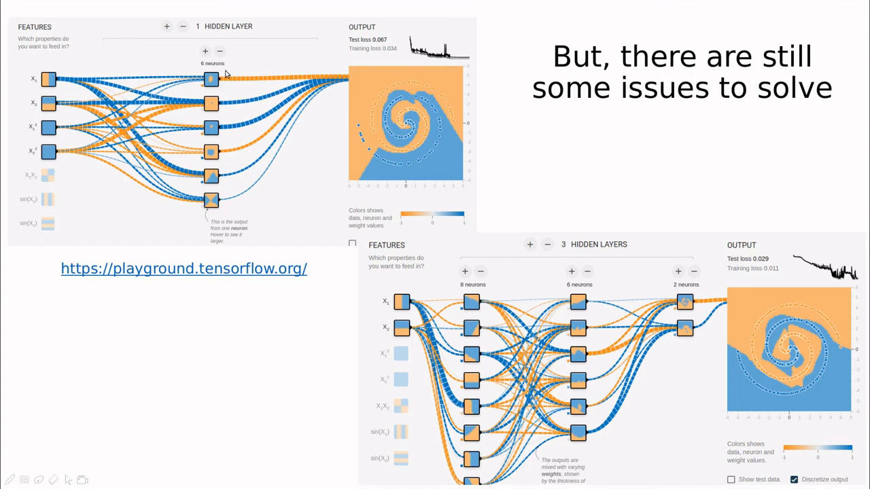
pyautogui.moveTo(257, 138)
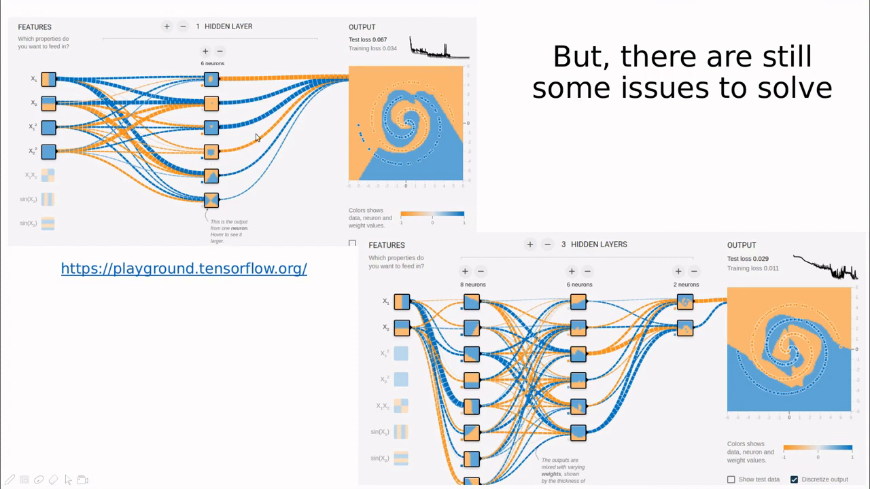
pyautogui.moveTo(324, 88)
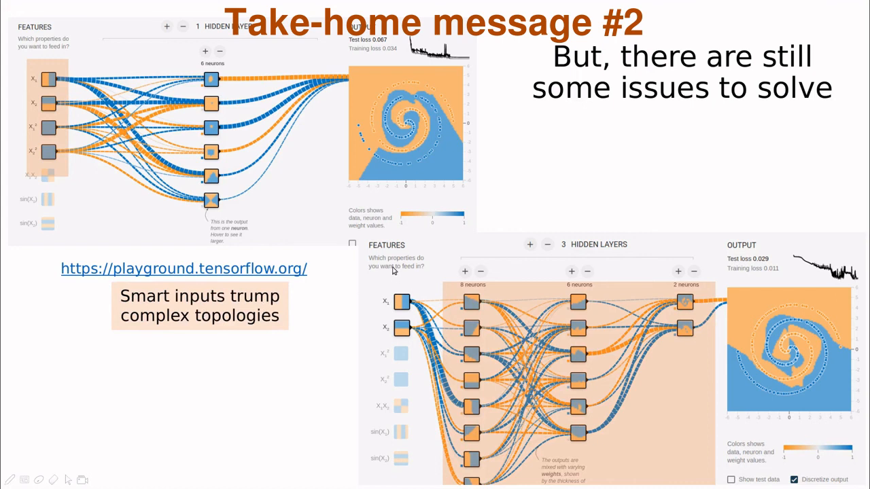
pyautogui.moveTo(427, 256)
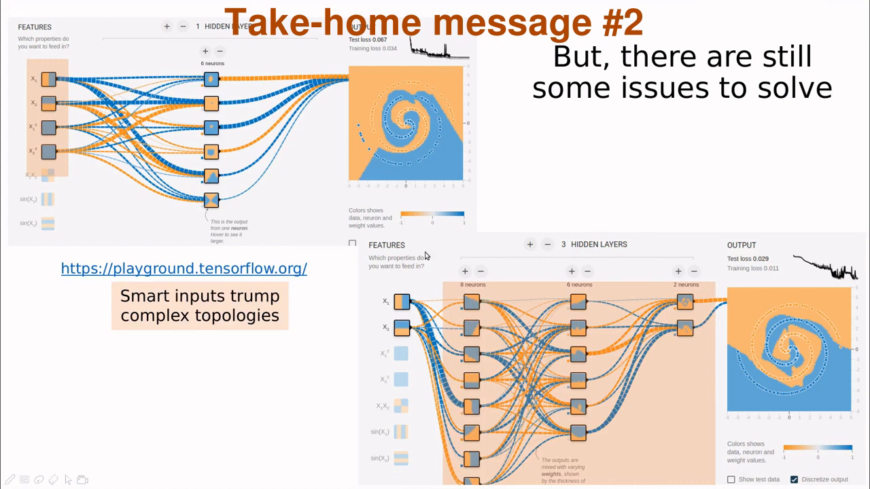